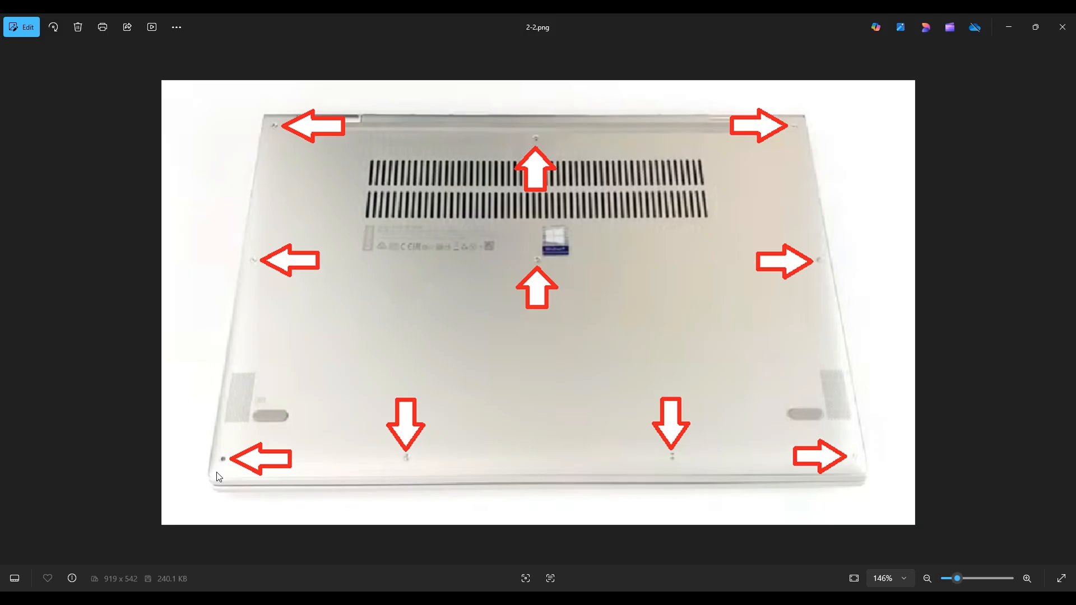
pyautogui.moveTo(254, 210)
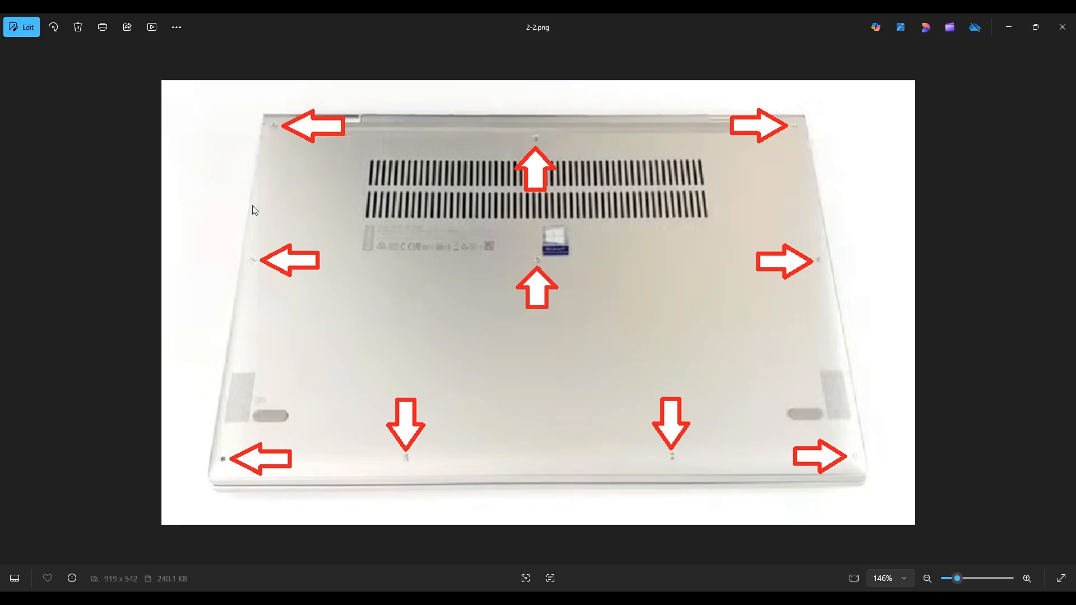
pyautogui.moveTo(243, 298)
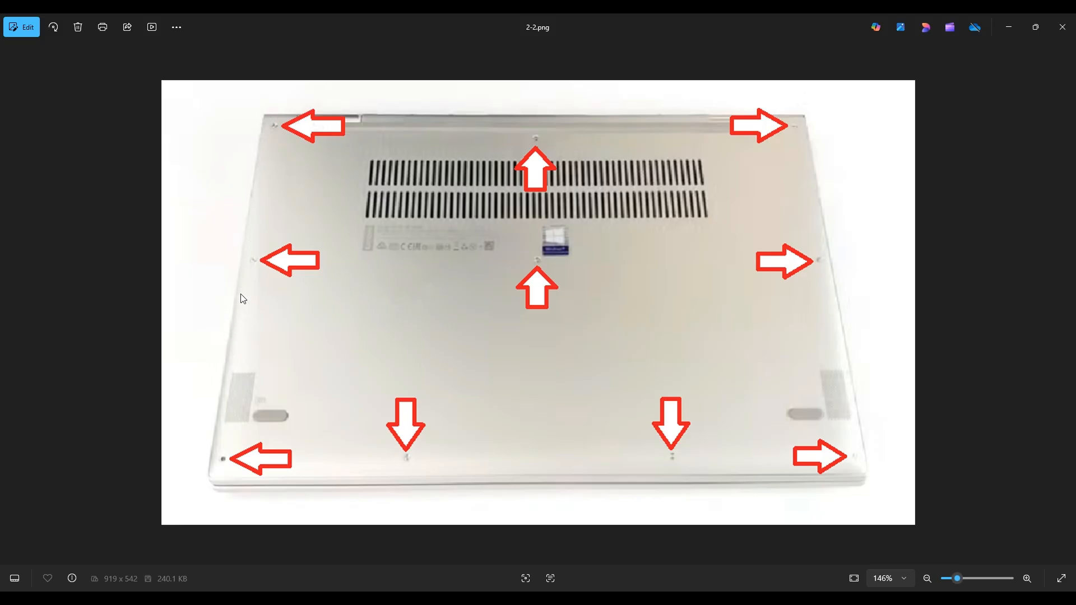
pyautogui.moveTo(830, 255)
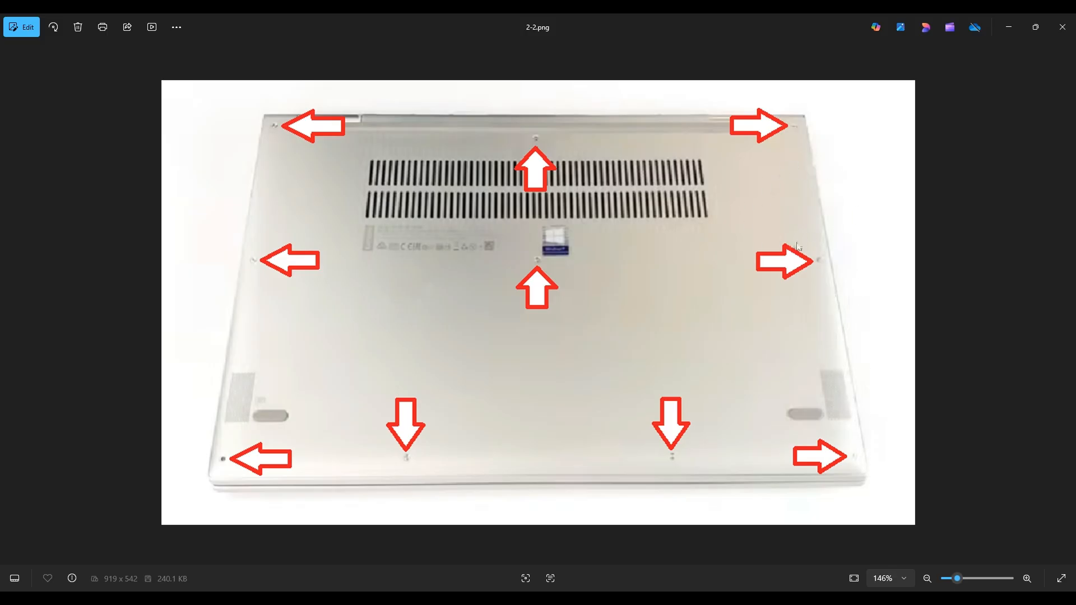
pyautogui.moveTo(815, 220)
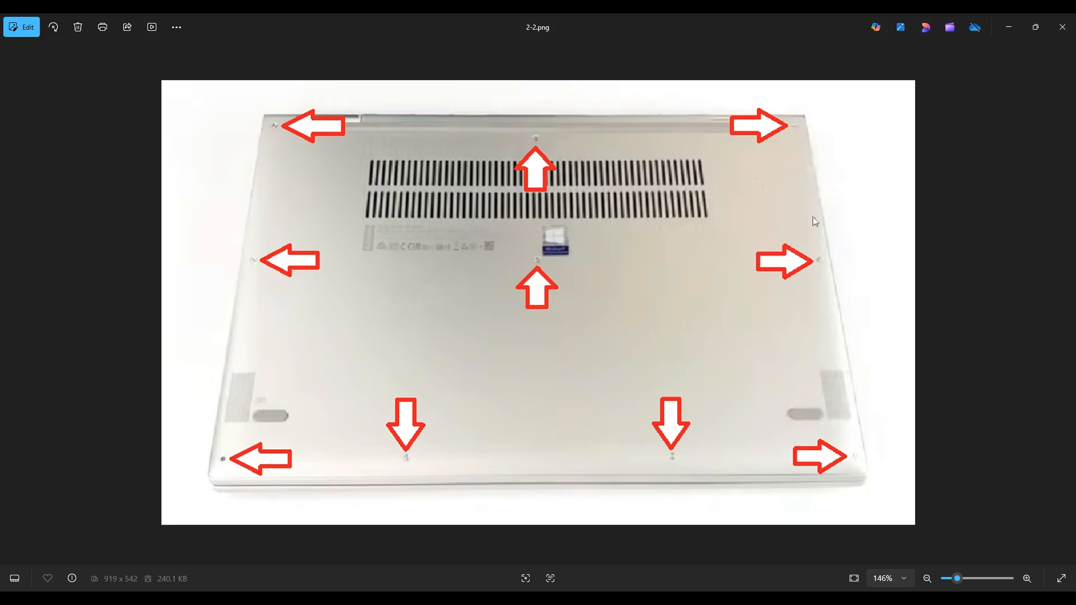
pyautogui.moveTo(831, 250)
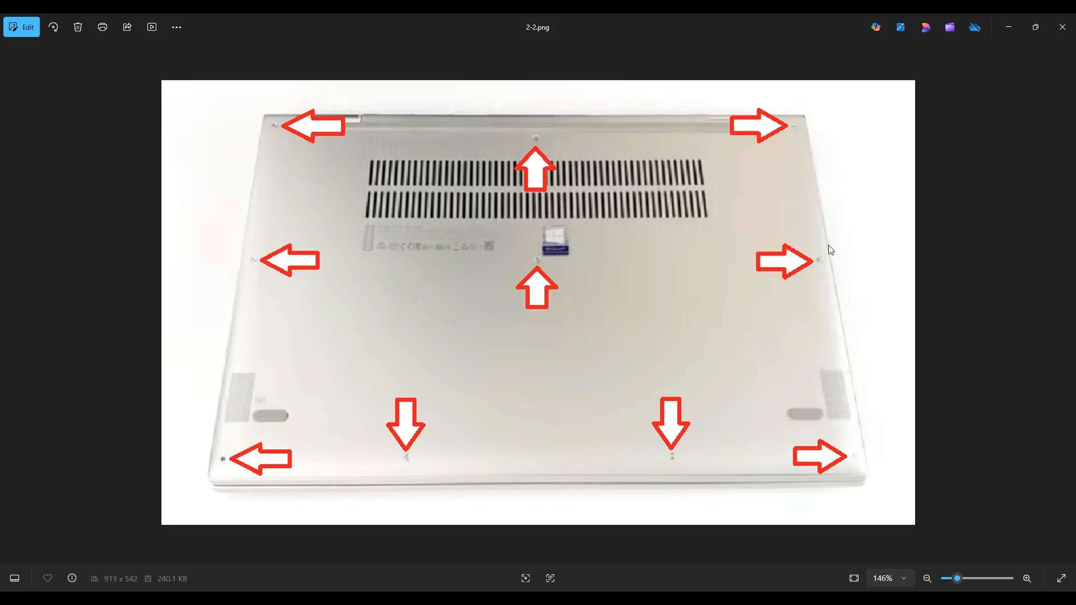
pyautogui.moveTo(834, 480)
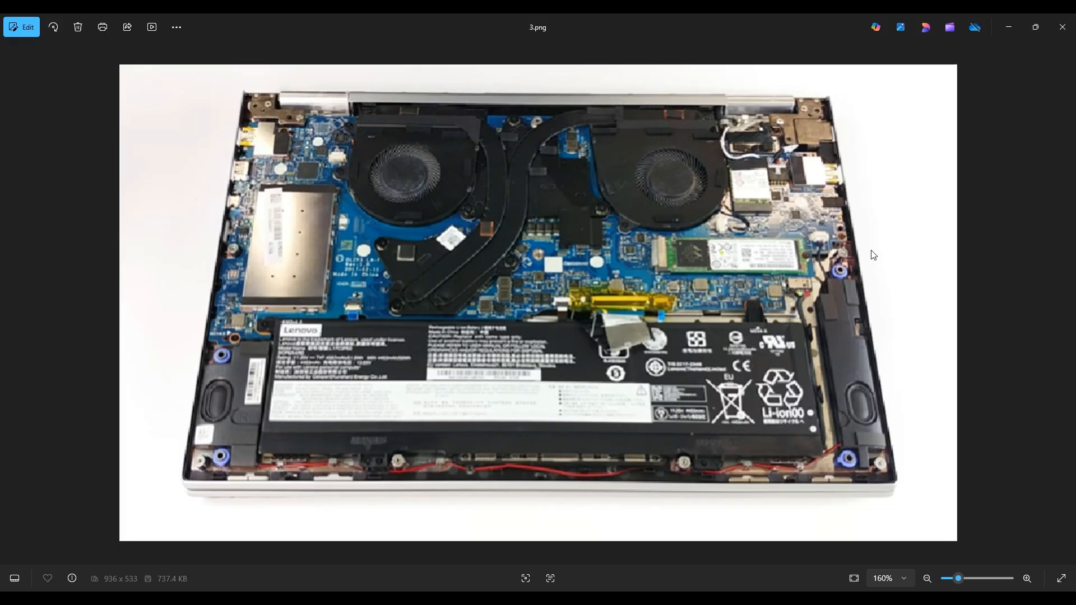
pyautogui.moveTo(928, 258)
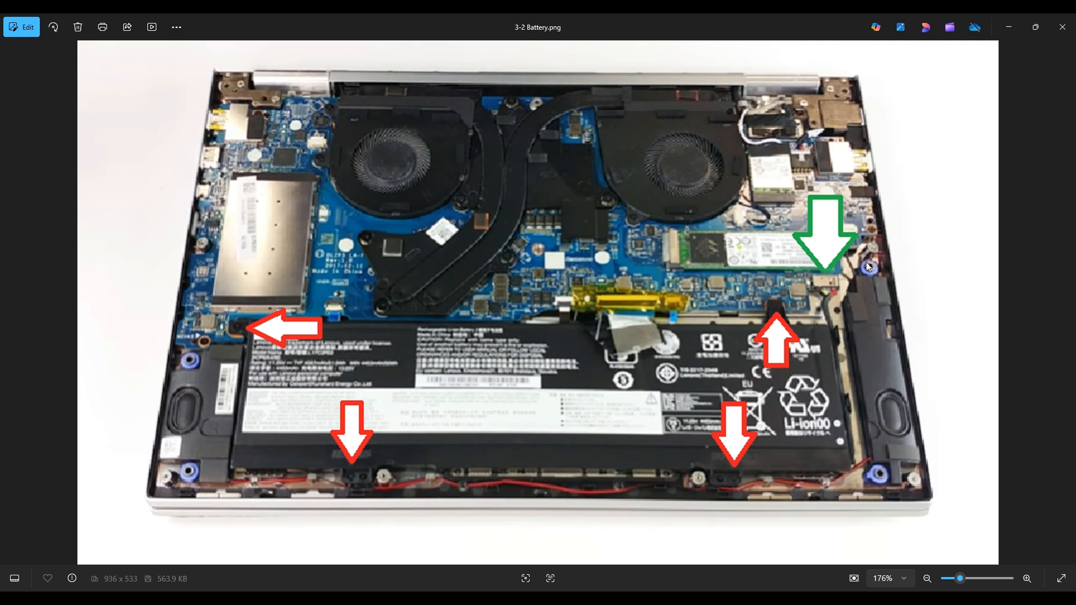
pyautogui.moveTo(878, 255)
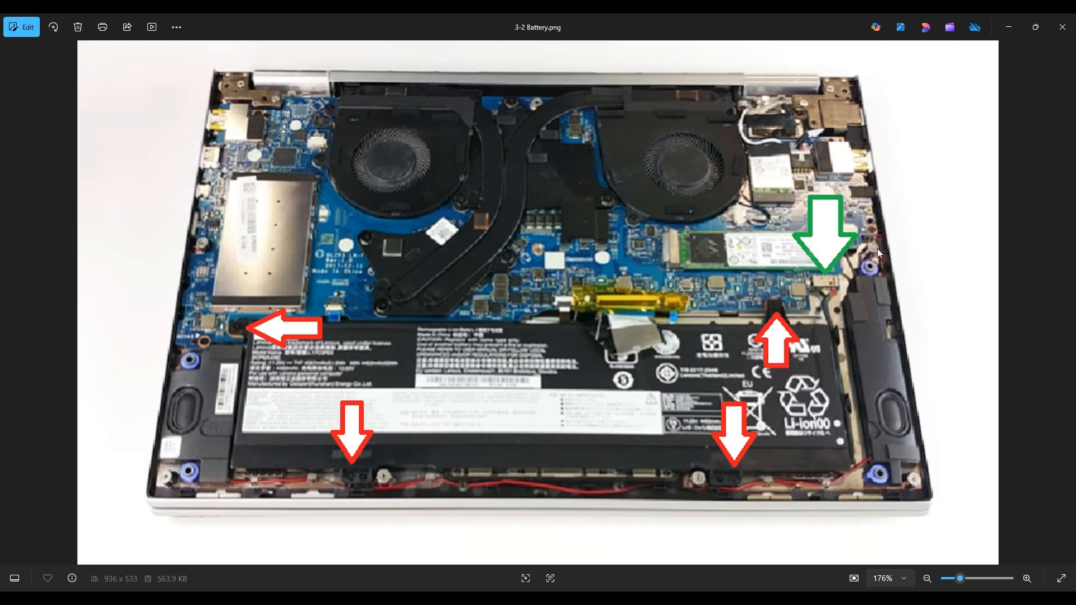
pyautogui.moveTo(842, 284)
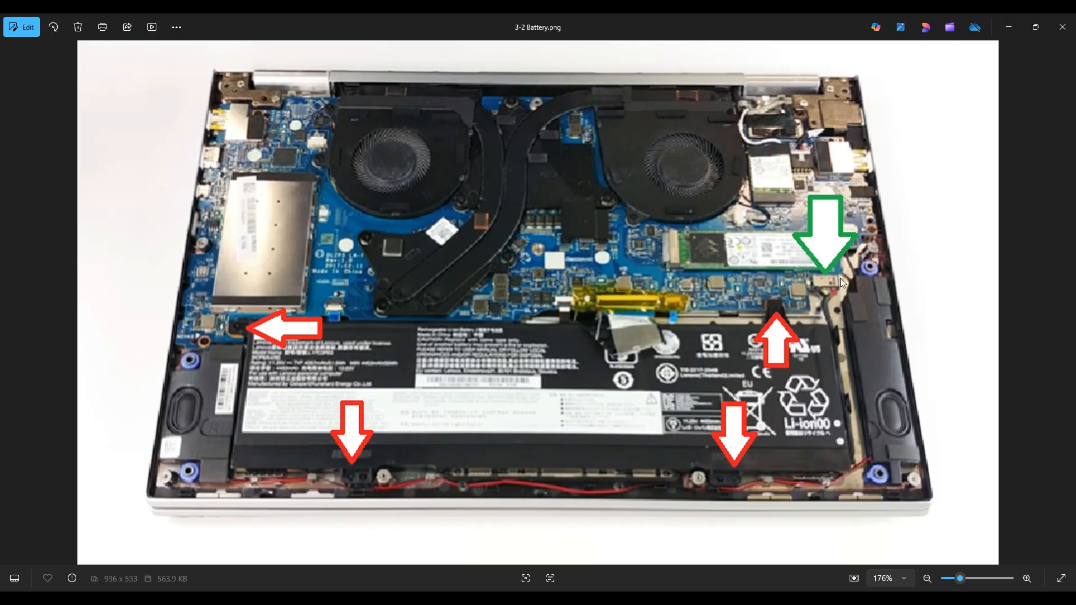
pyautogui.moveTo(848, 262)
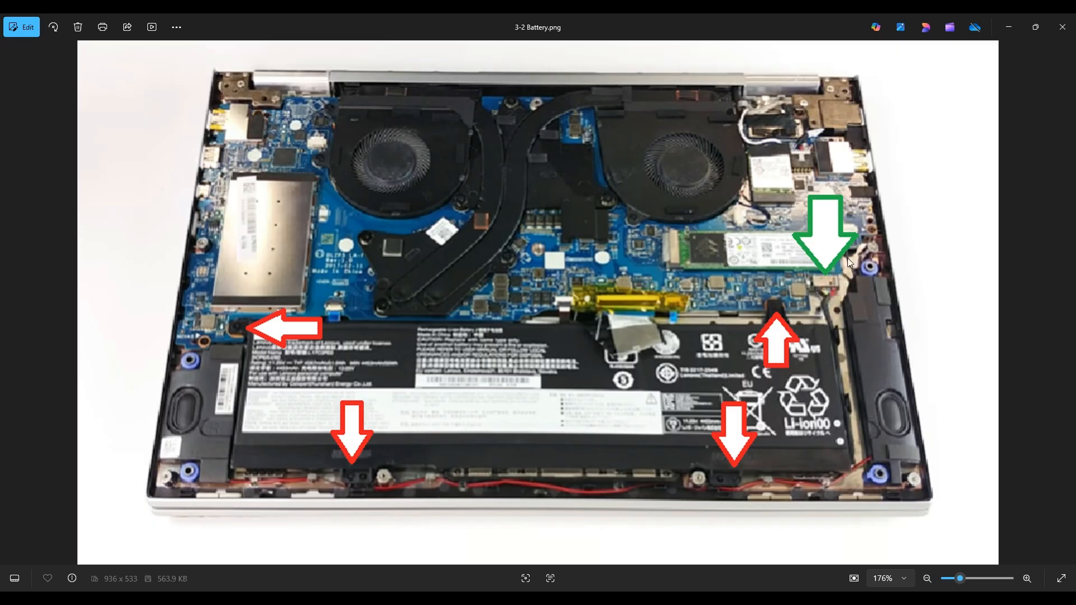
pyautogui.moveTo(804, 291)
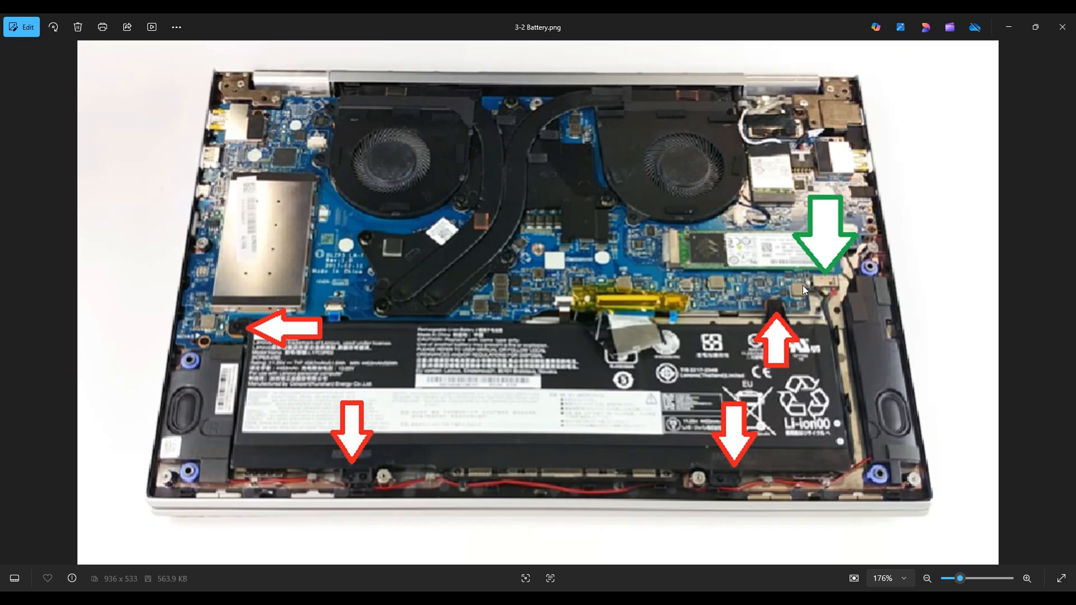
pyautogui.moveTo(806, 291)
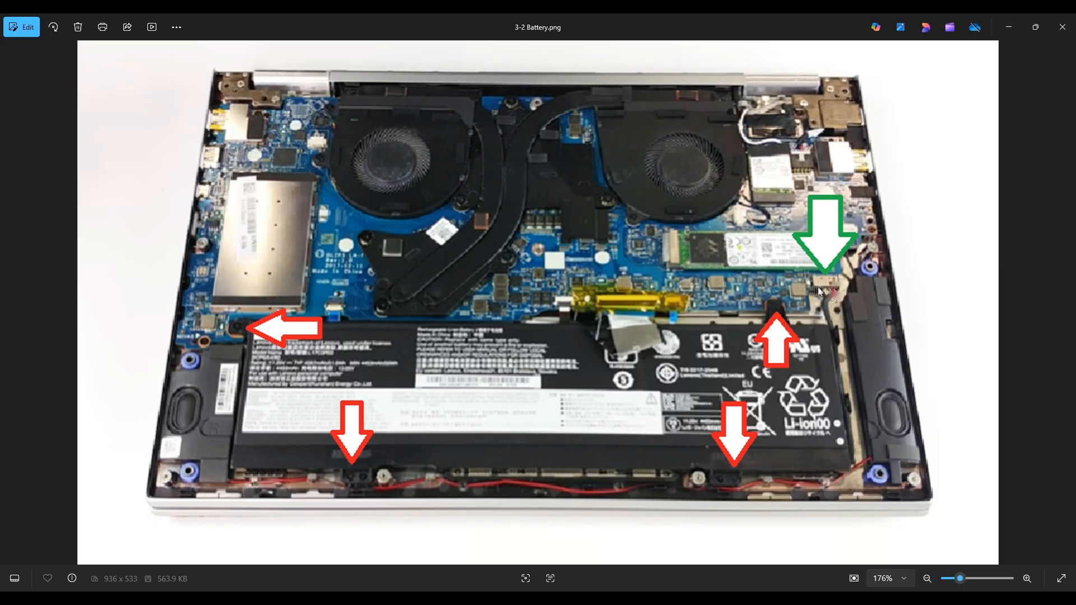
pyautogui.moveTo(843, 294)
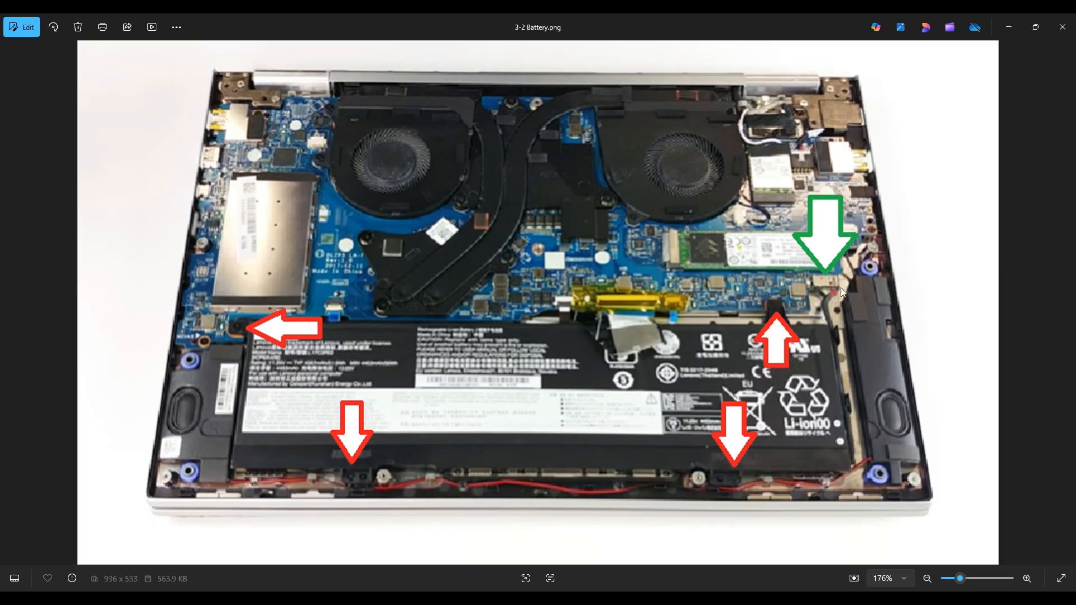
pyautogui.moveTo(826, 319)
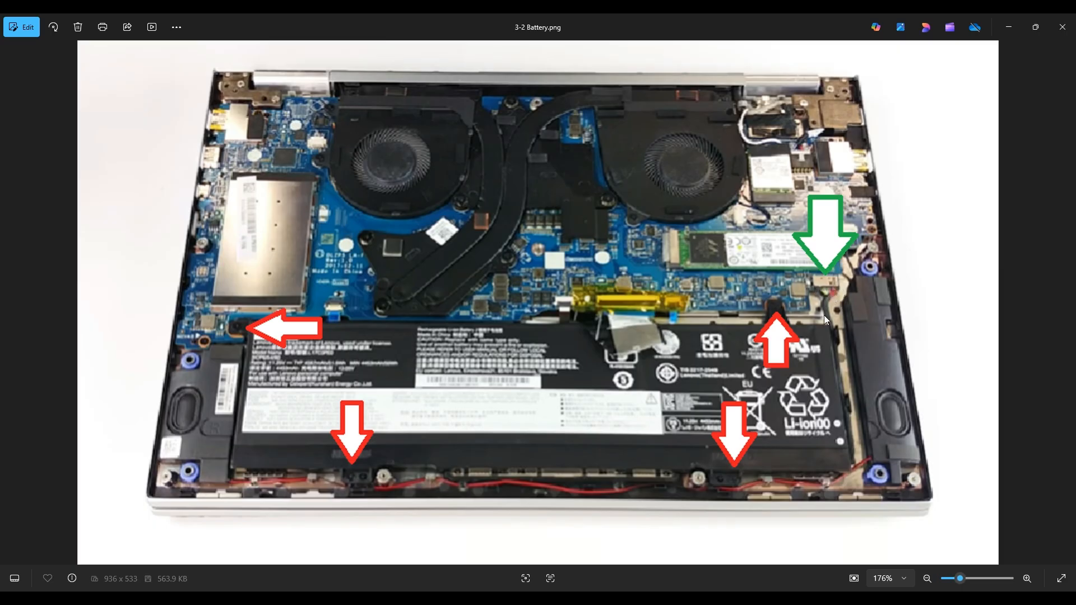
pyautogui.moveTo(845, 295)
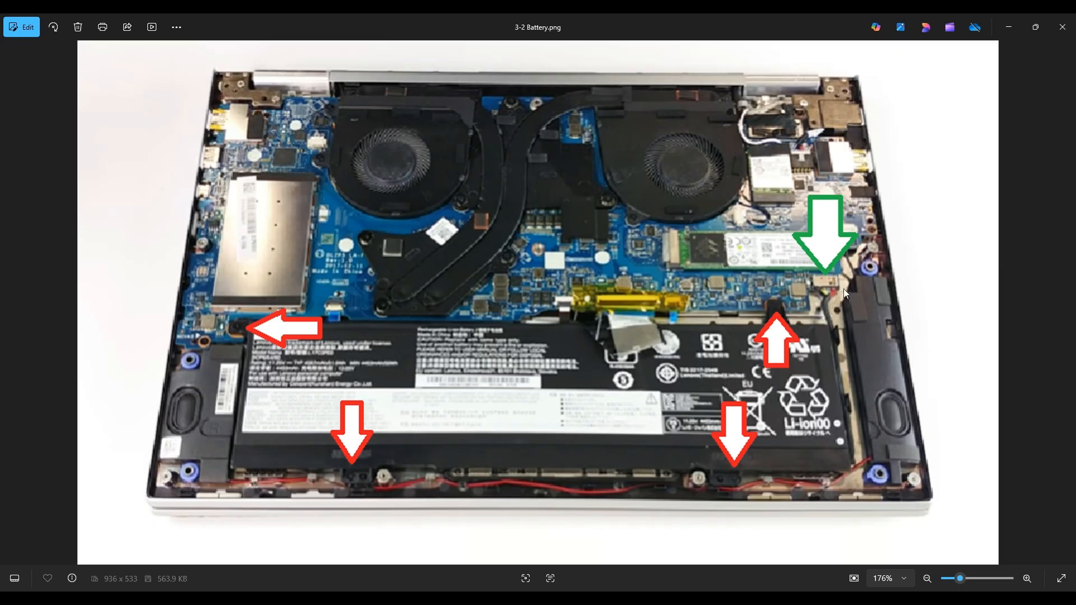
pyautogui.moveTo(829, 292)
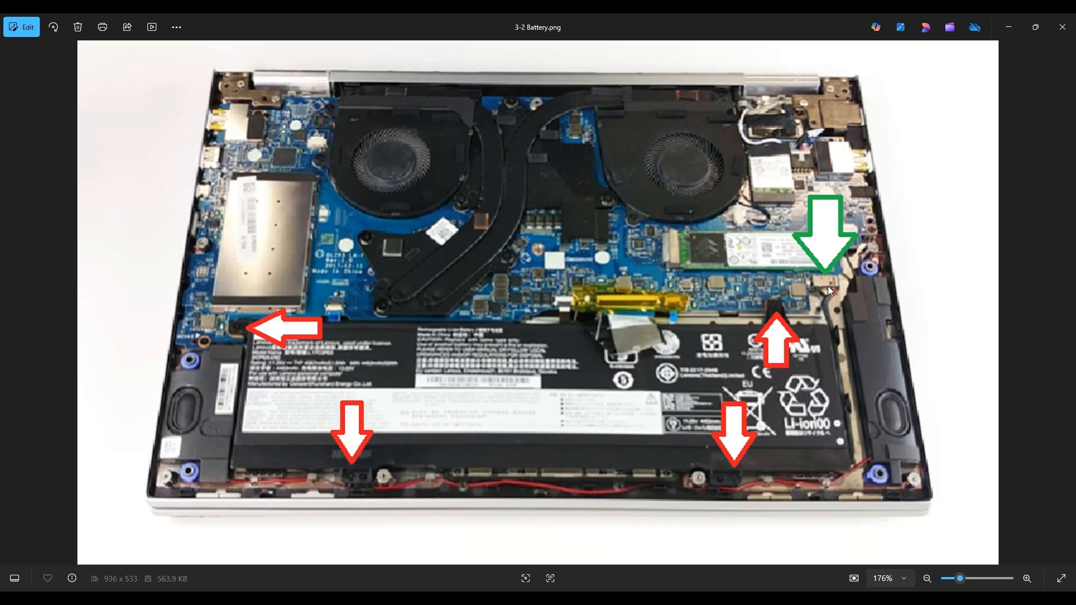
pyautogui.moveTo(817, 311)
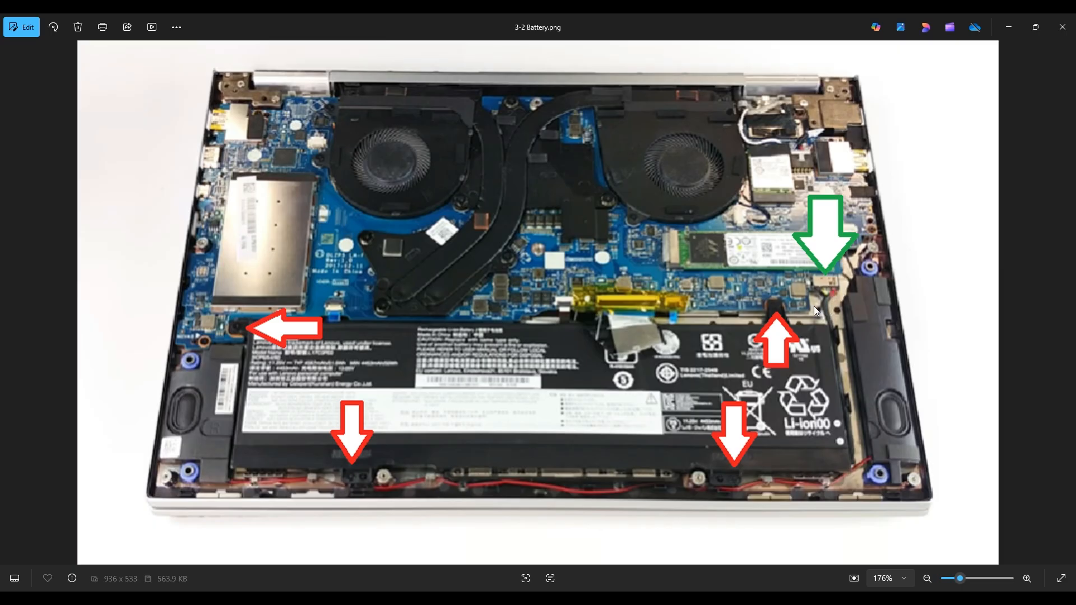